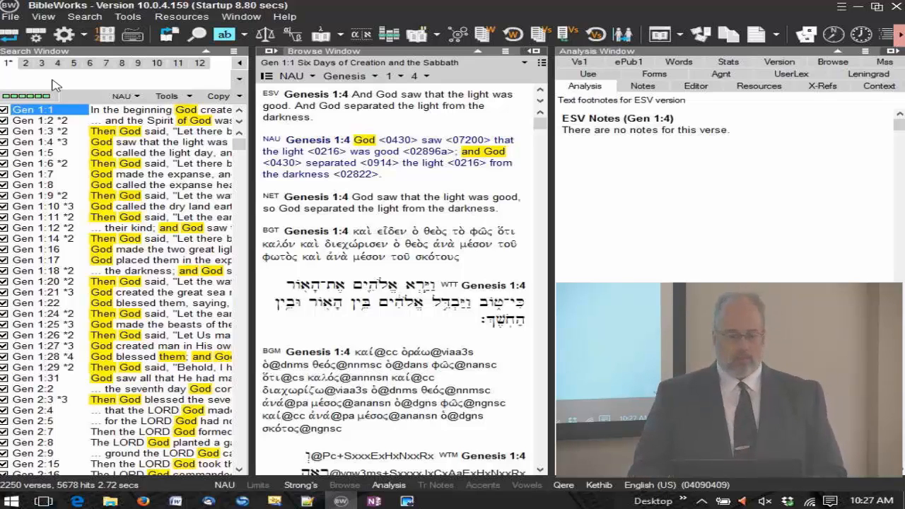
Show the Search Window command line's context menu of options
right_click(49, 85)
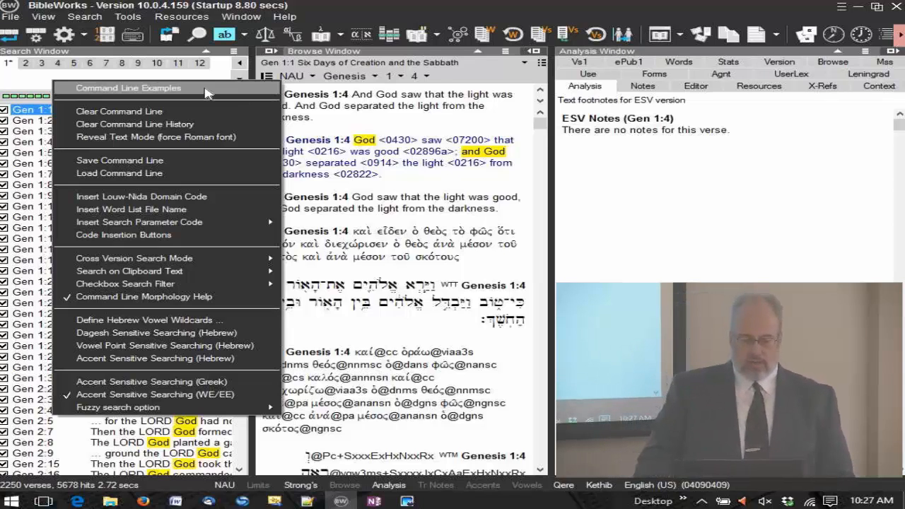
Open the Command Line Examples help and read through its search-limit shortcuts and examples
click(128, 87)
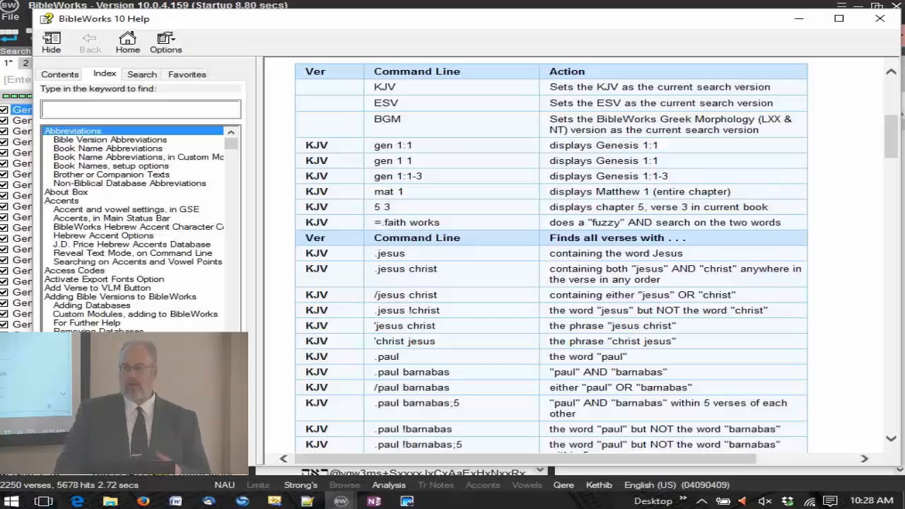
scroll(down, 3)
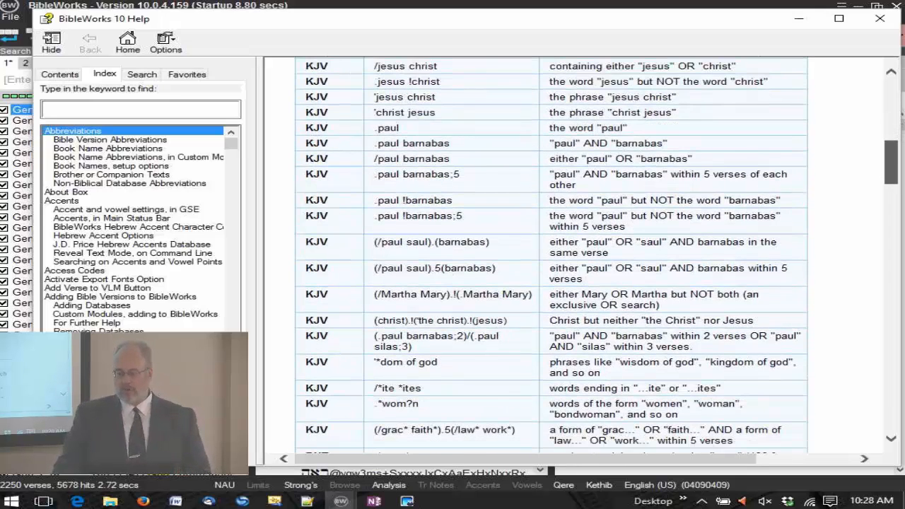
scroll(down, 3)
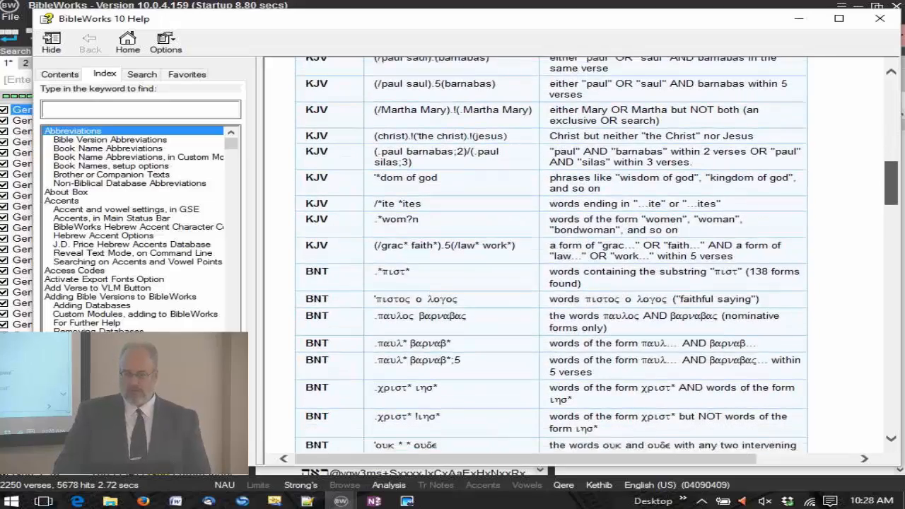
scroll(down, 3)
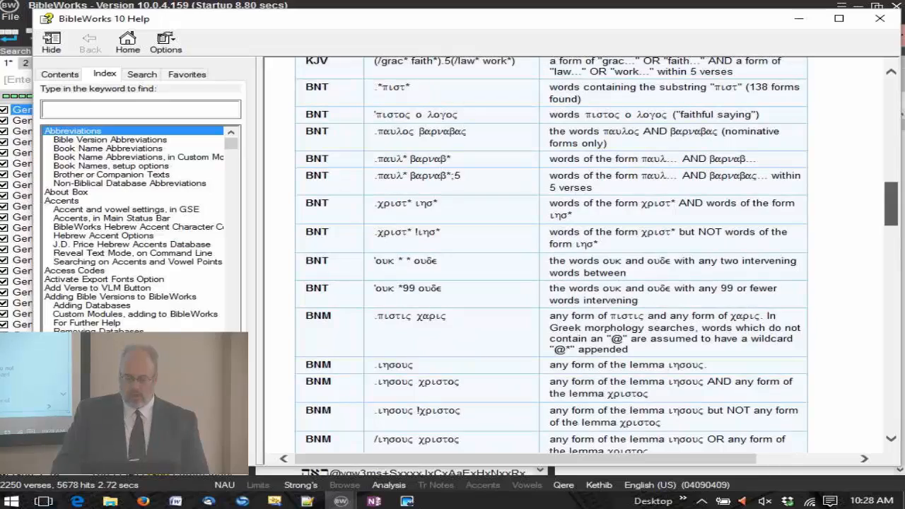
scroll(down, 3)
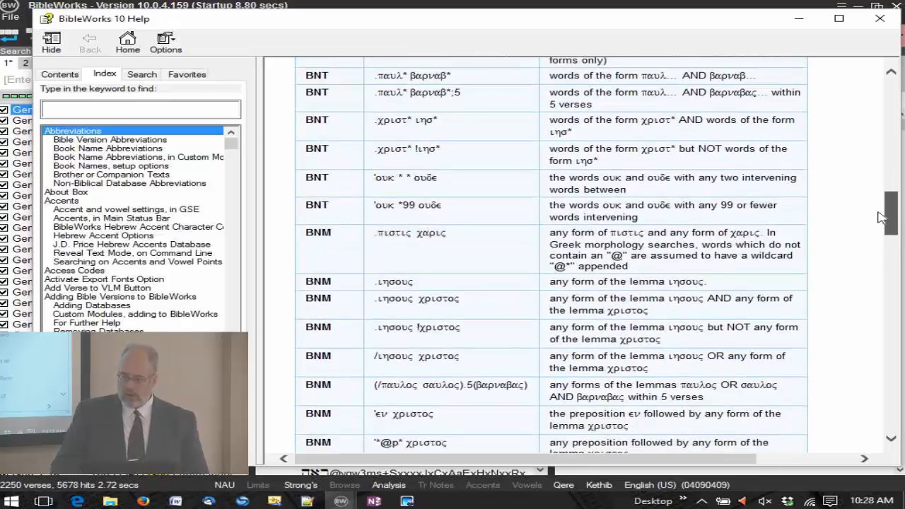
scroll(down, 3)
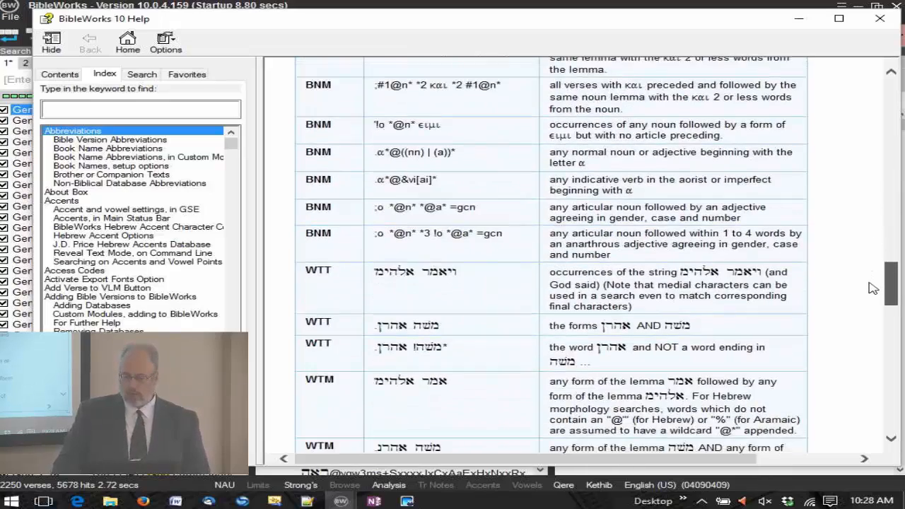
scroll(down, 3)
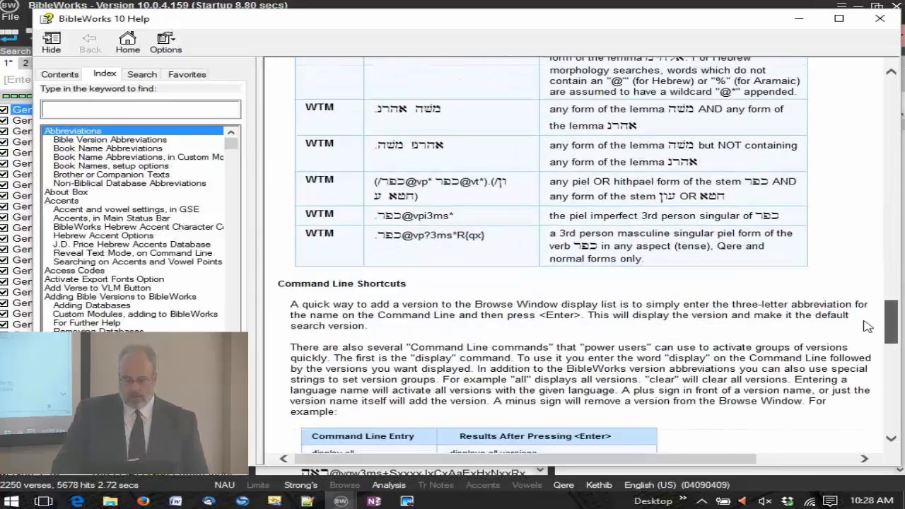
scroll(down, 3)
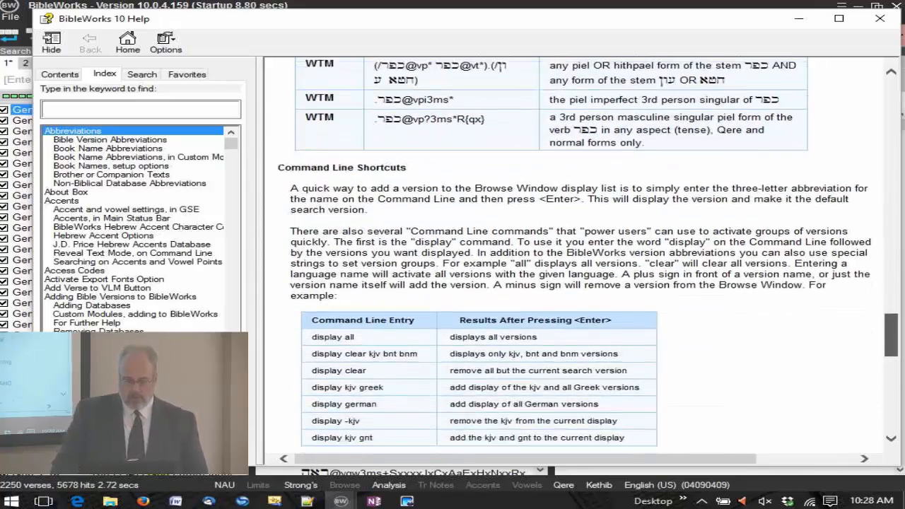
scroll(down, 3)
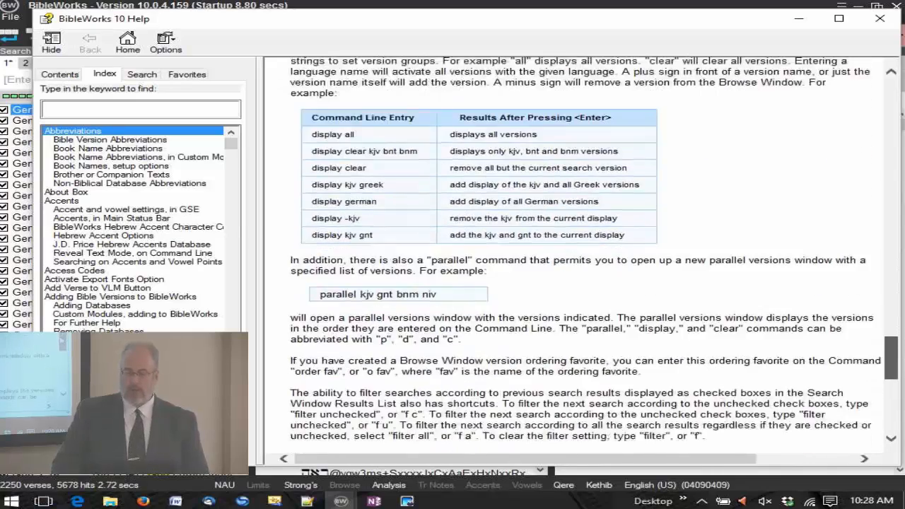
scroll(down, 3)
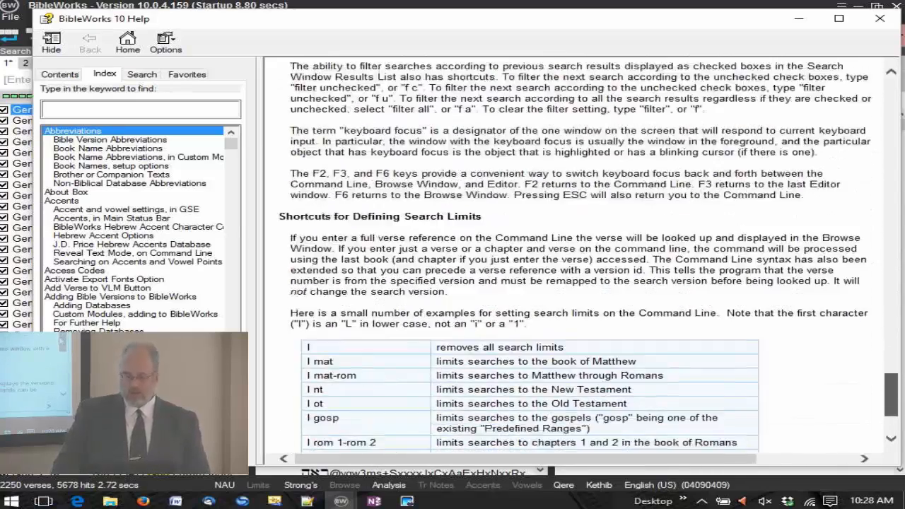
scroll(down, 3)
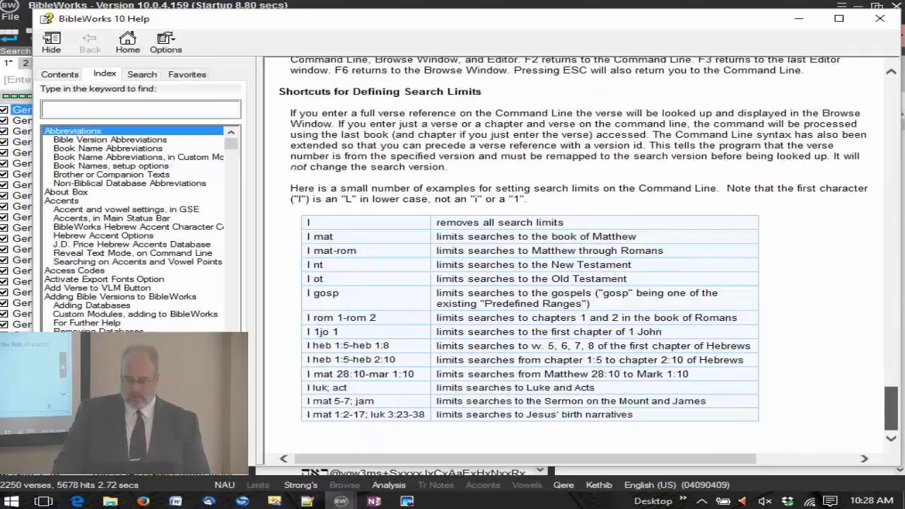
scroll(down, 3)
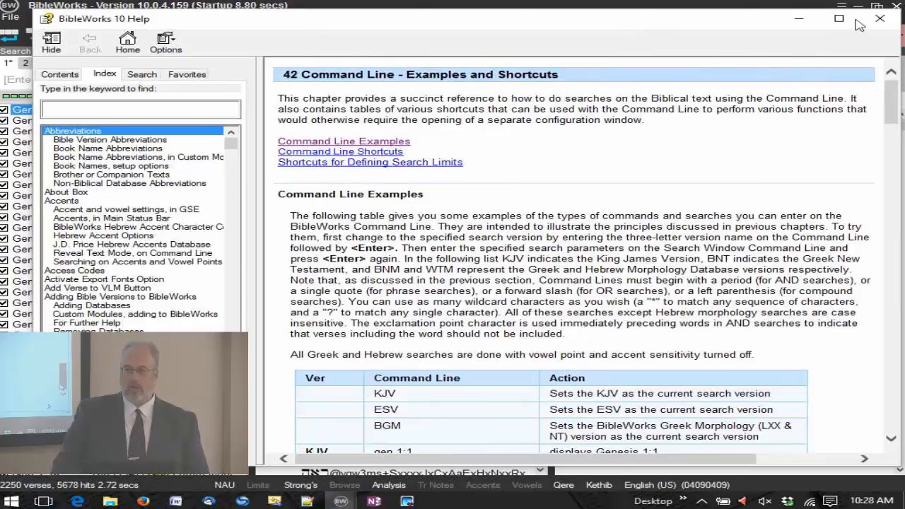
Close the Help window and bring the command line options menu back up
click(879, 18)
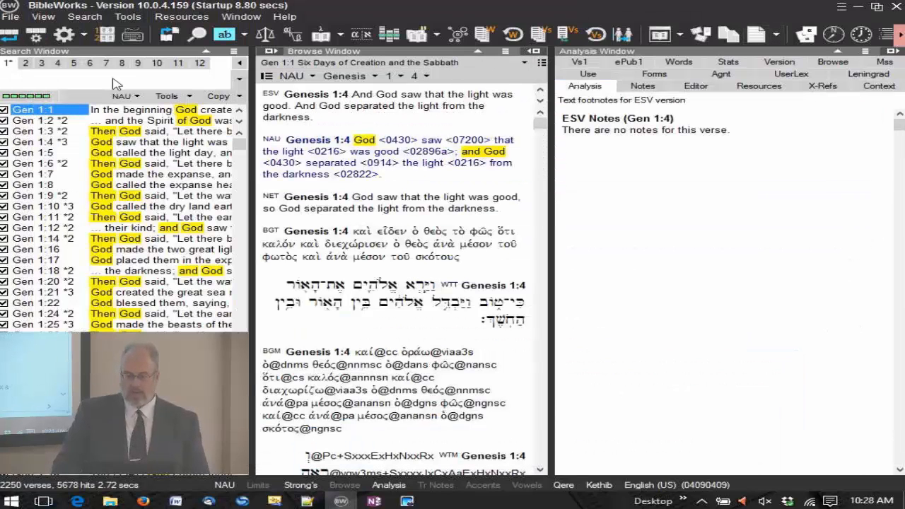
right_click(116, 78)
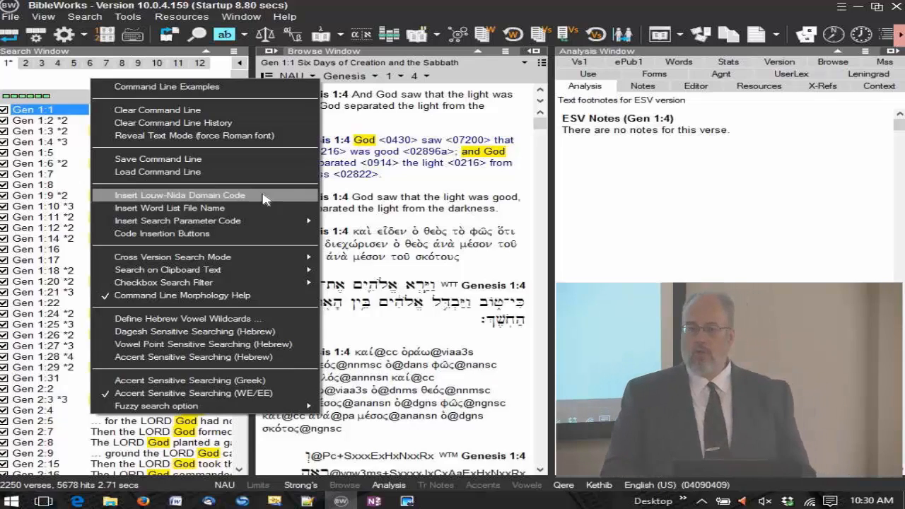
mouse_move(255, 212)
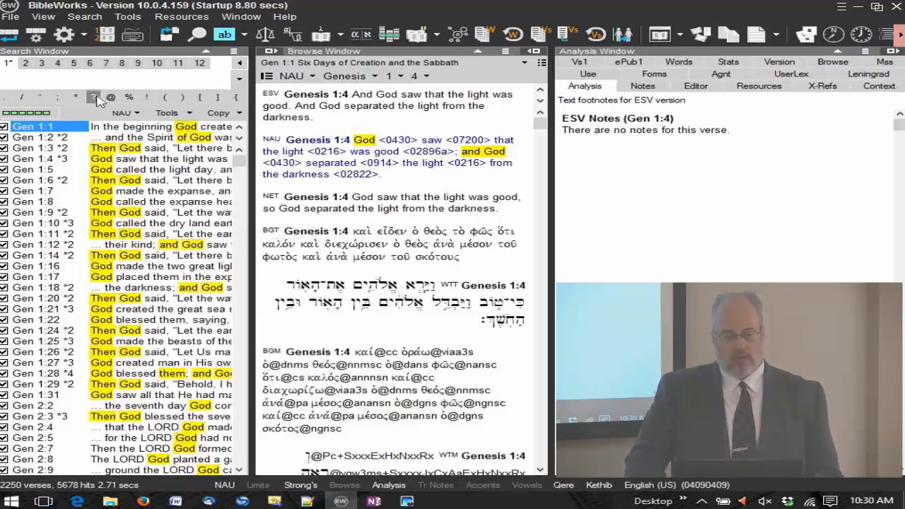
mouse_move(22, 97)
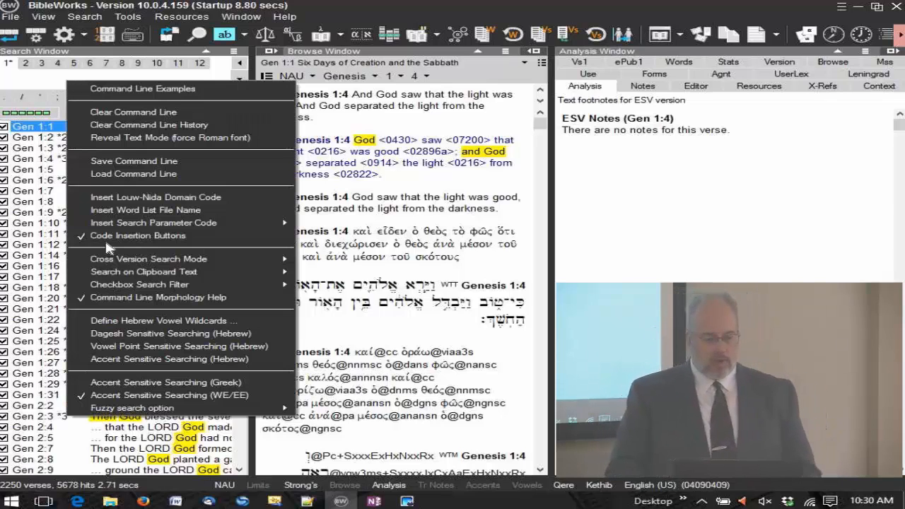
mouse_move(149, 239)
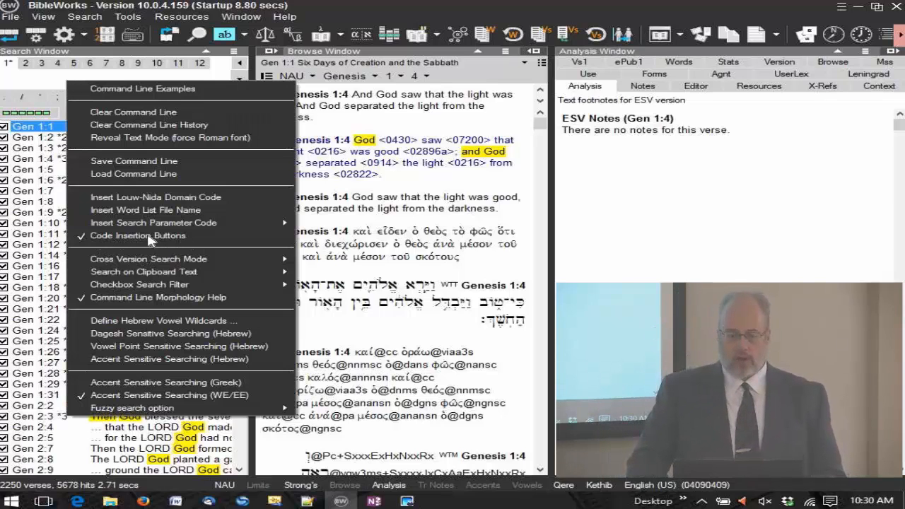
Uncheck Code Insertion Buttons to hide the search code symbol row
click(35, 77)
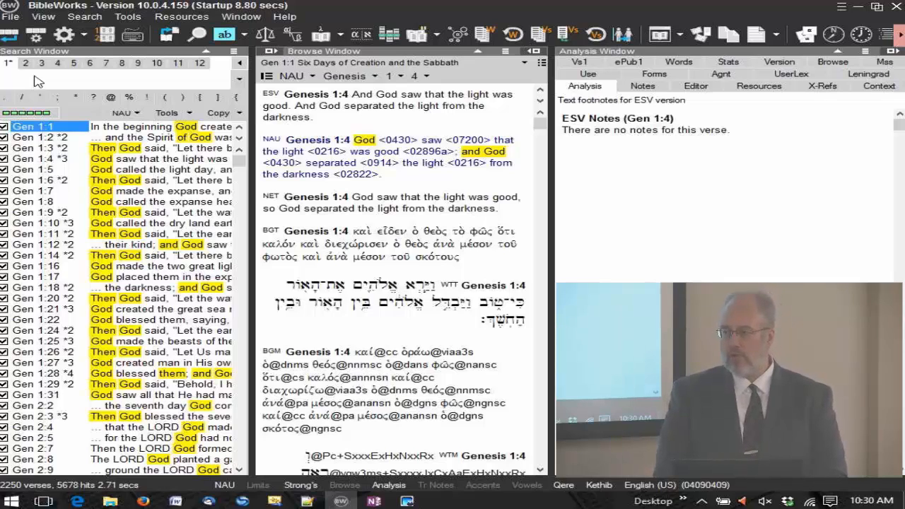
Enter the reference 'heb 3 8' on the command line for Hebrews 3:8
text(heb 3)
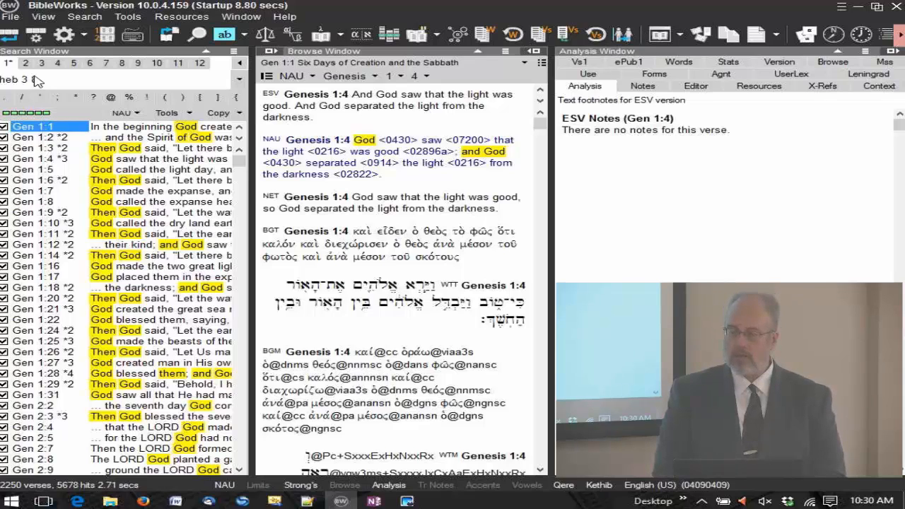
text(8)
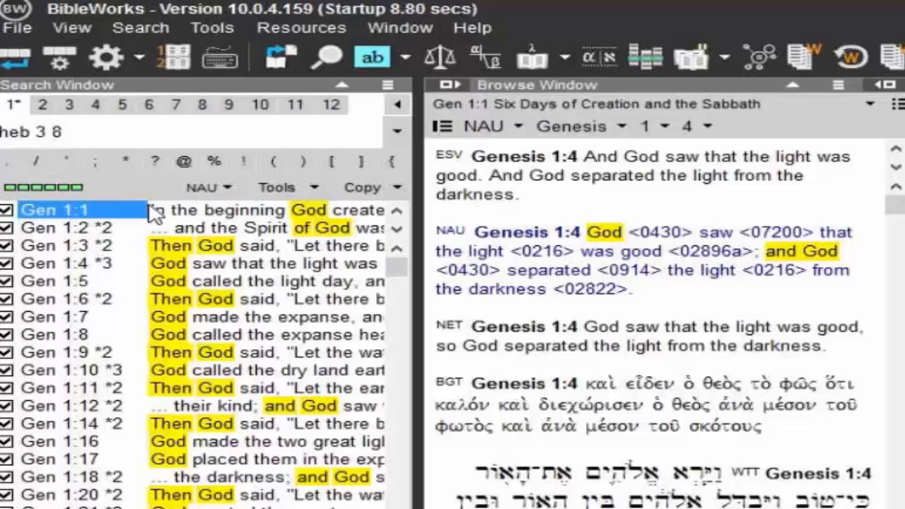
mouse_move(147, 248)
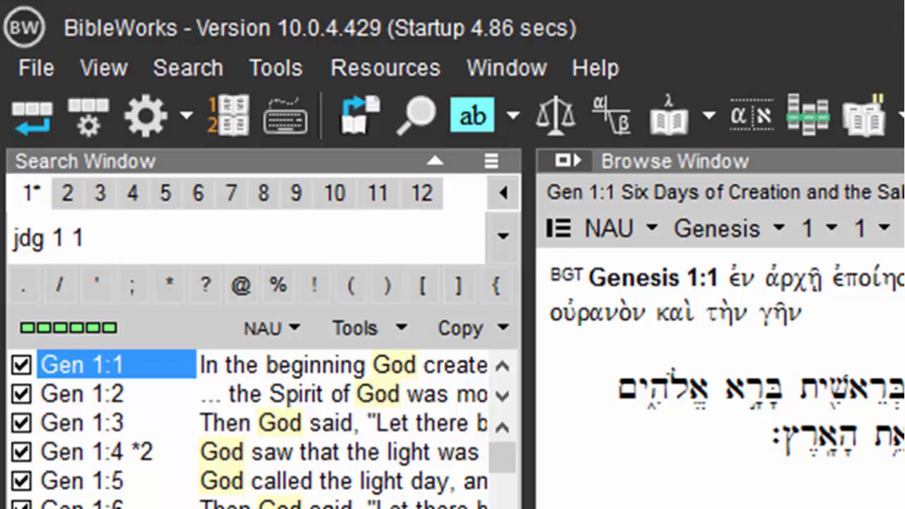
Jump to Judges 1:1, then begin typing the next reference ('1co')
key(Enter)
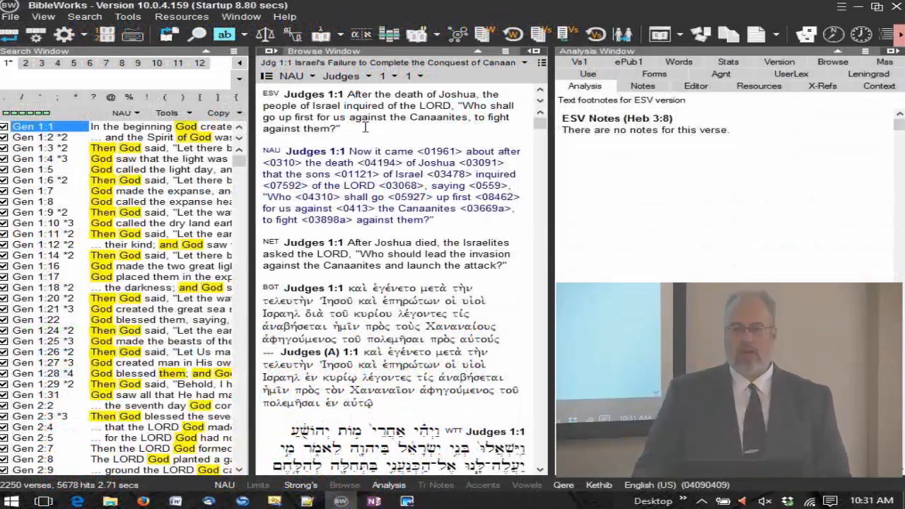
text(1co)
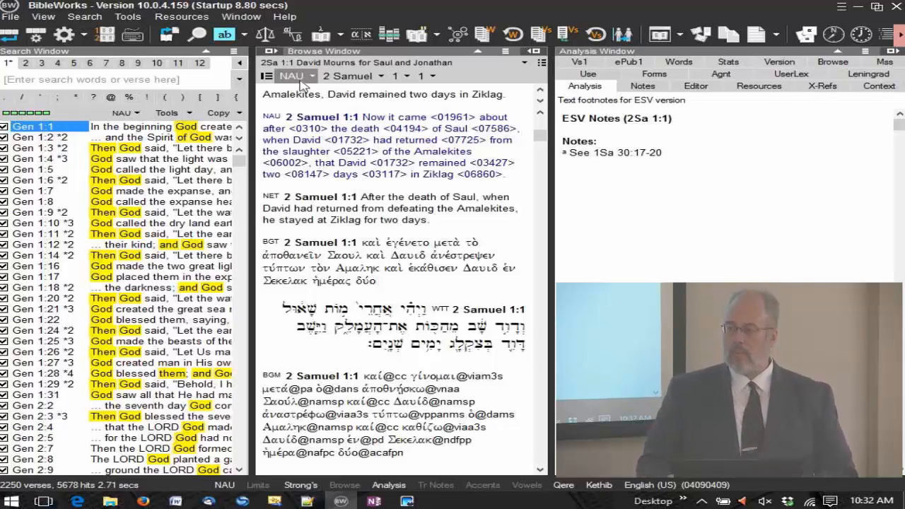
mouse_move(291, 76)
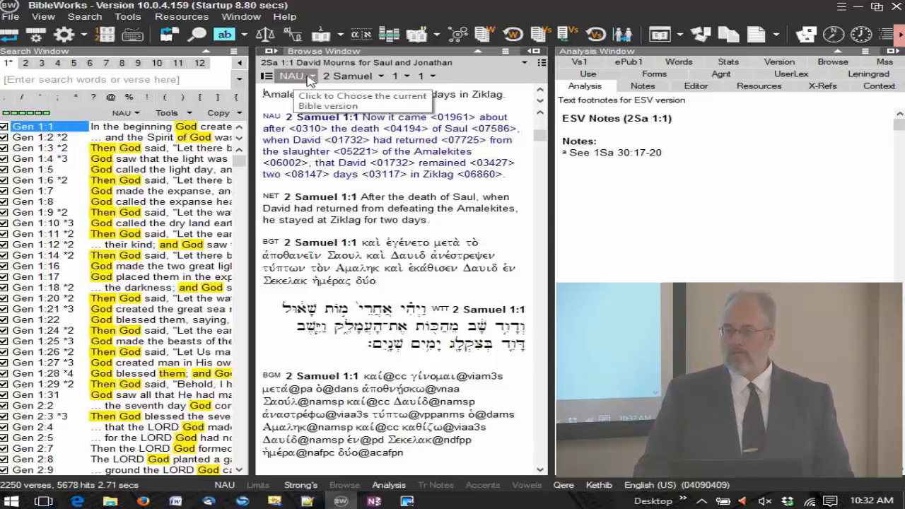
click(293, 76)
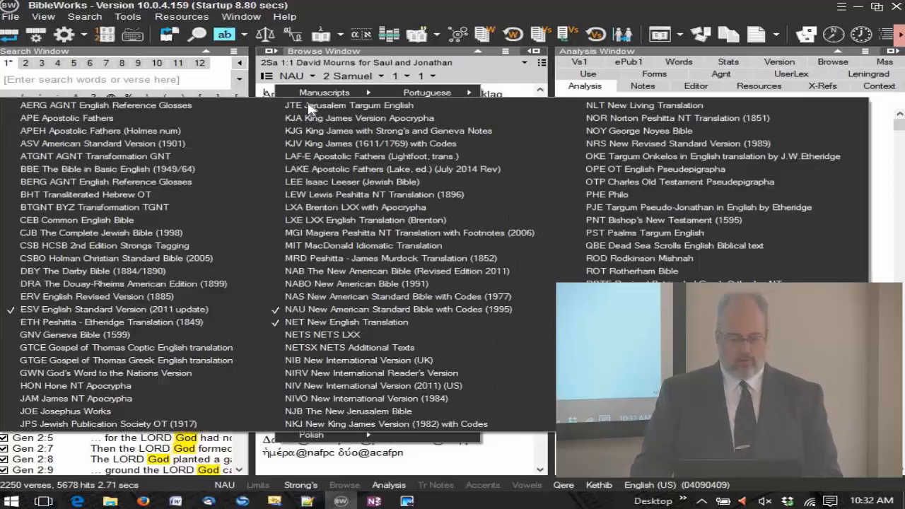
mouse_move(626, 145)
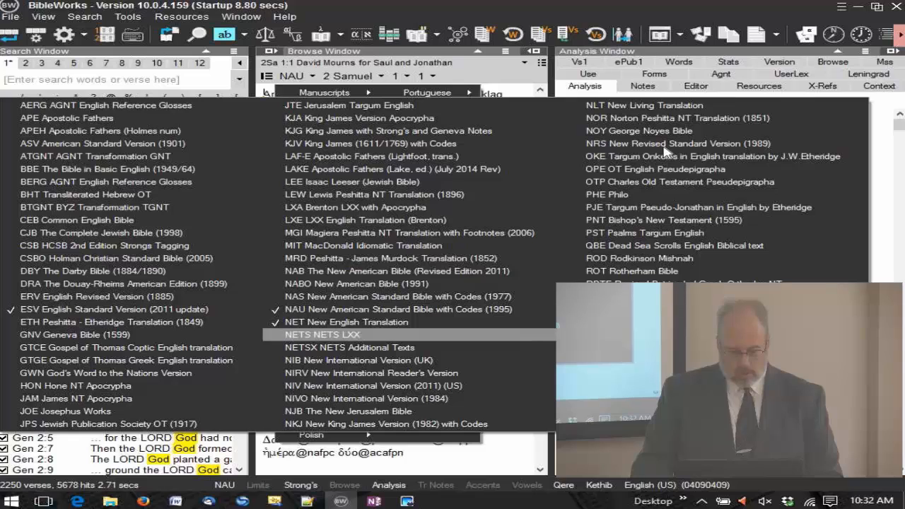
mouse_move(431, 6)
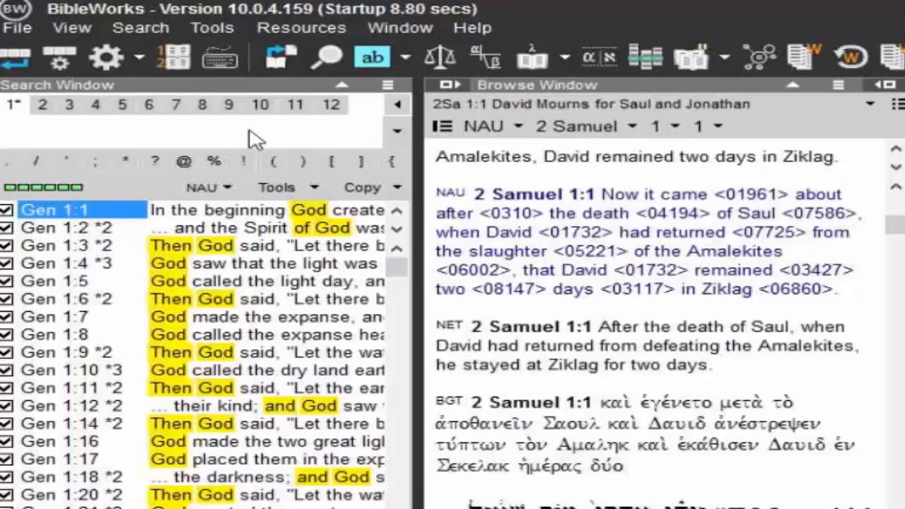
Enter 'nrs' on the command line to add the NRS version
text(n)
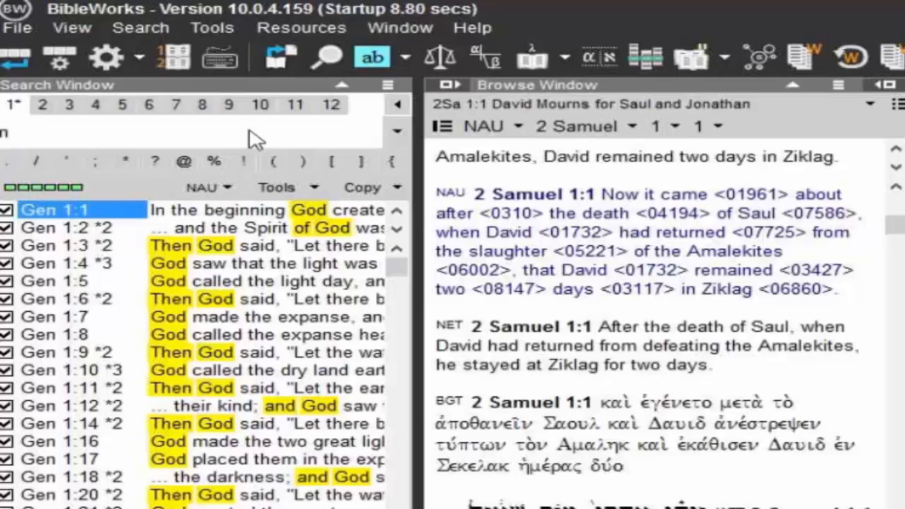
text(rs)
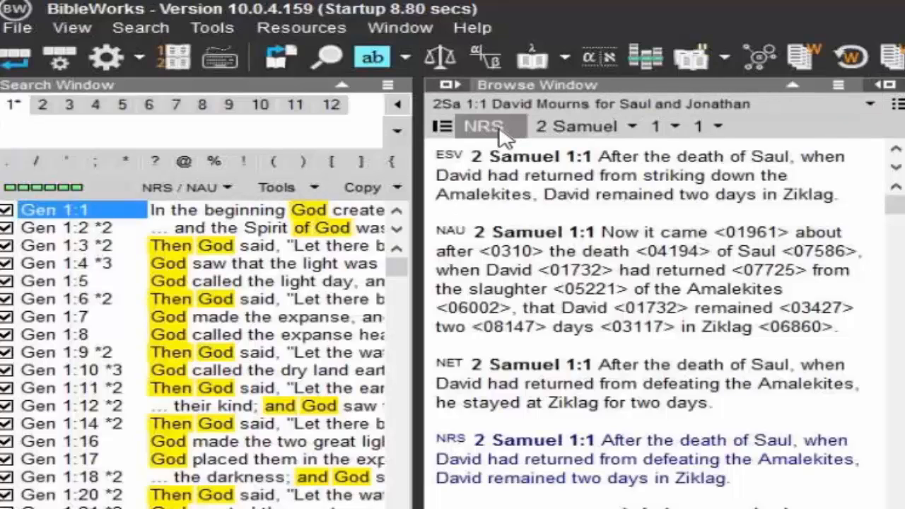
mouse_move(441, 126)
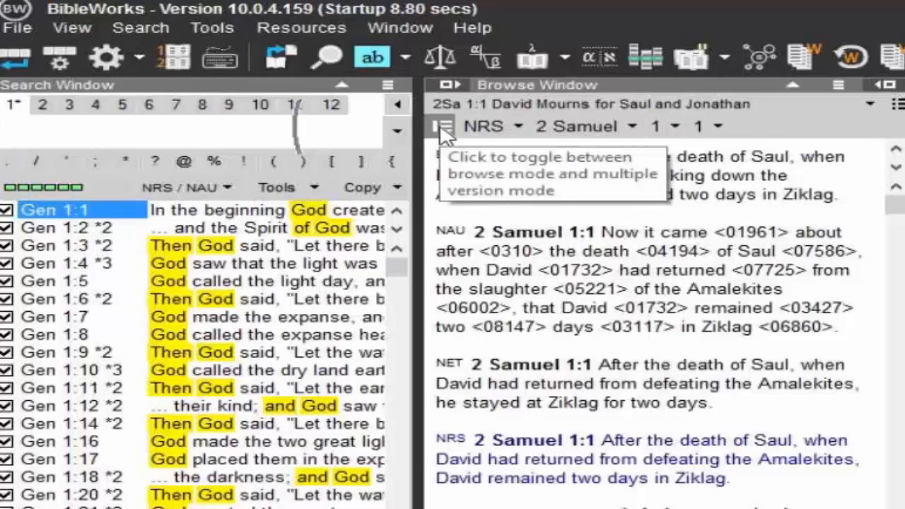
click(444, 126)
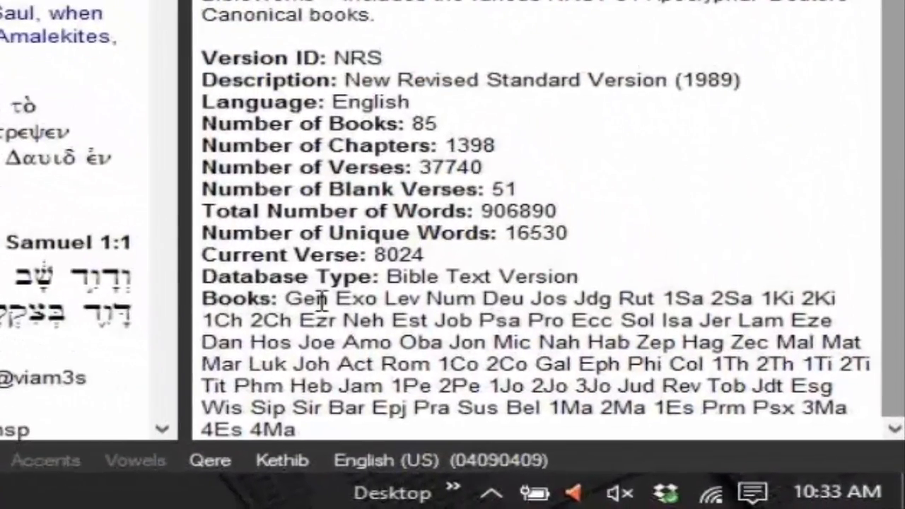
mouse_move(743, 290)
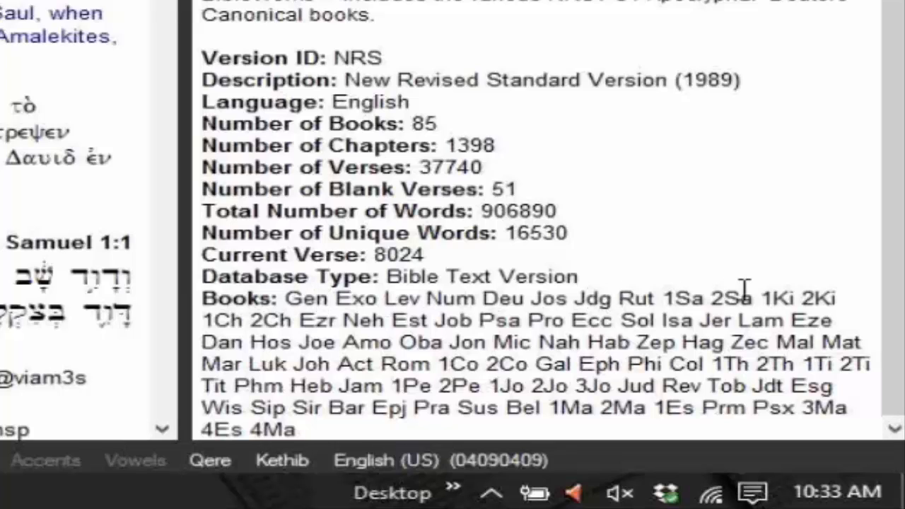
mouse_move(594, 301)
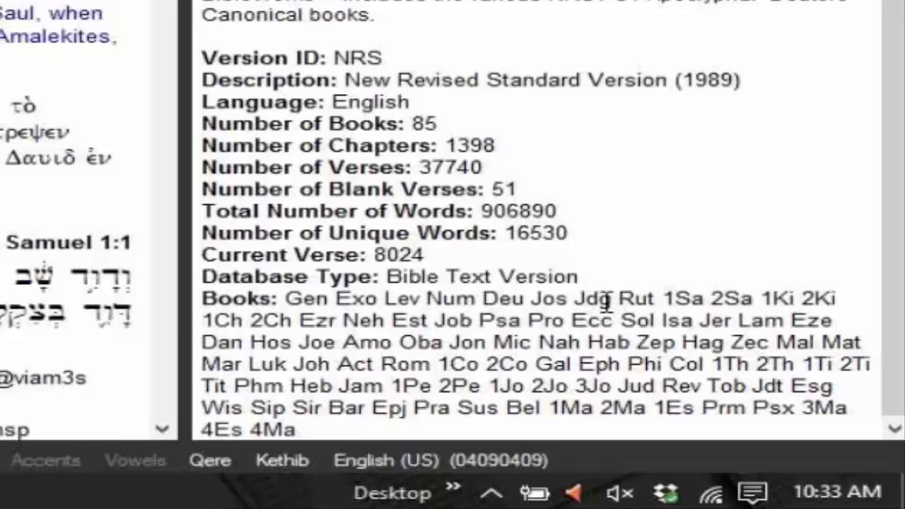
mouse_move(311, 364)
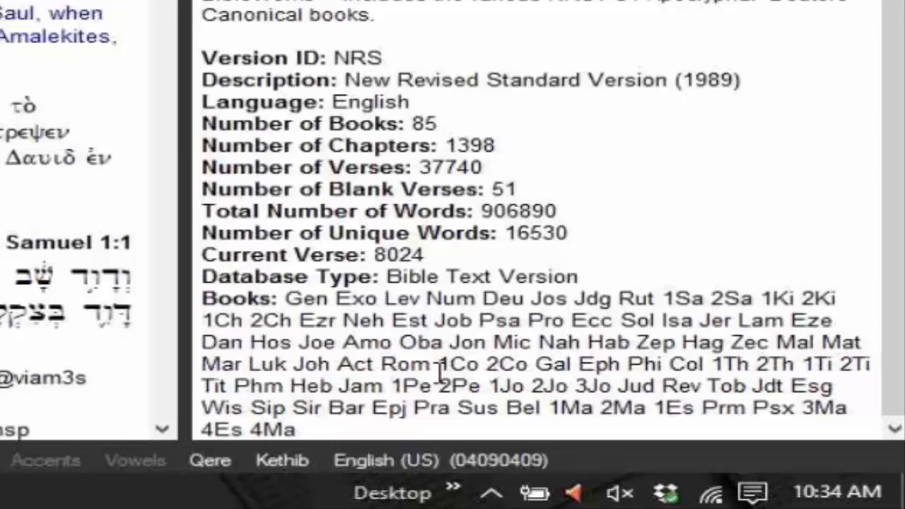
mouse_move(314, 414)
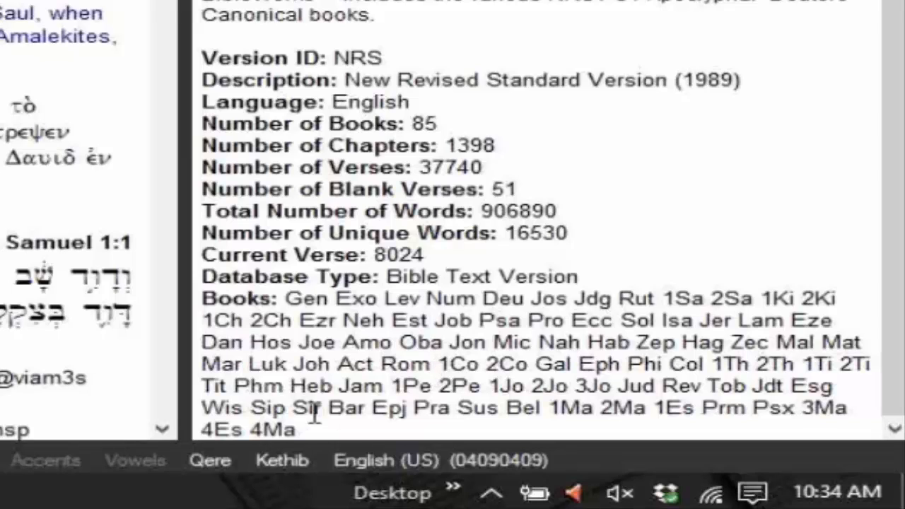